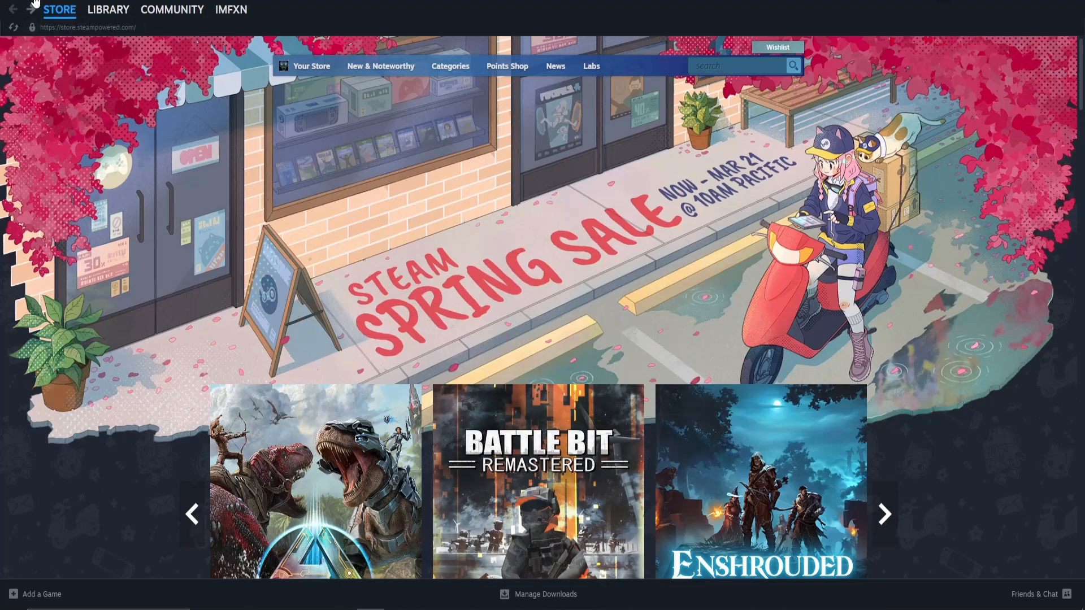
# - Reach the account details page through the Steam menu's Settings and Account panel
pyautogui.click(21, 11)
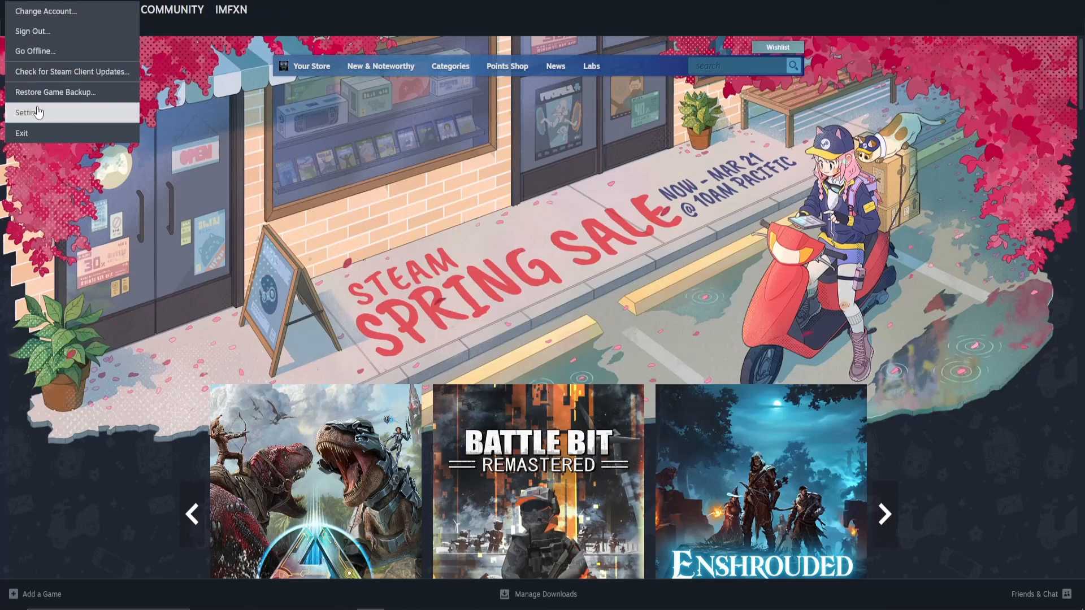
pyautogui.click(27, 113)
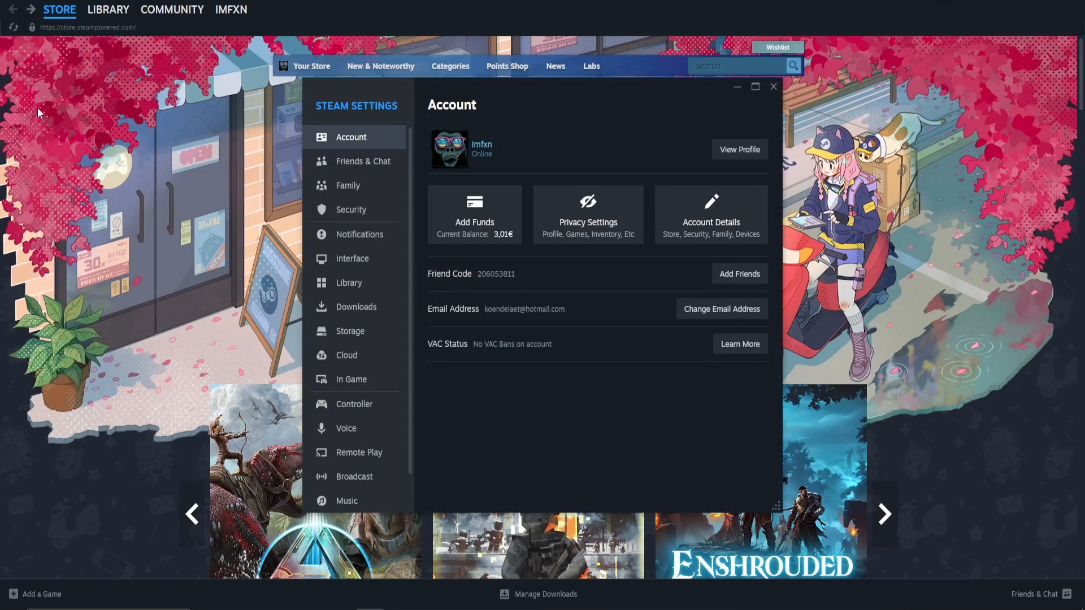
pyautogui.moveTo(359, 141)
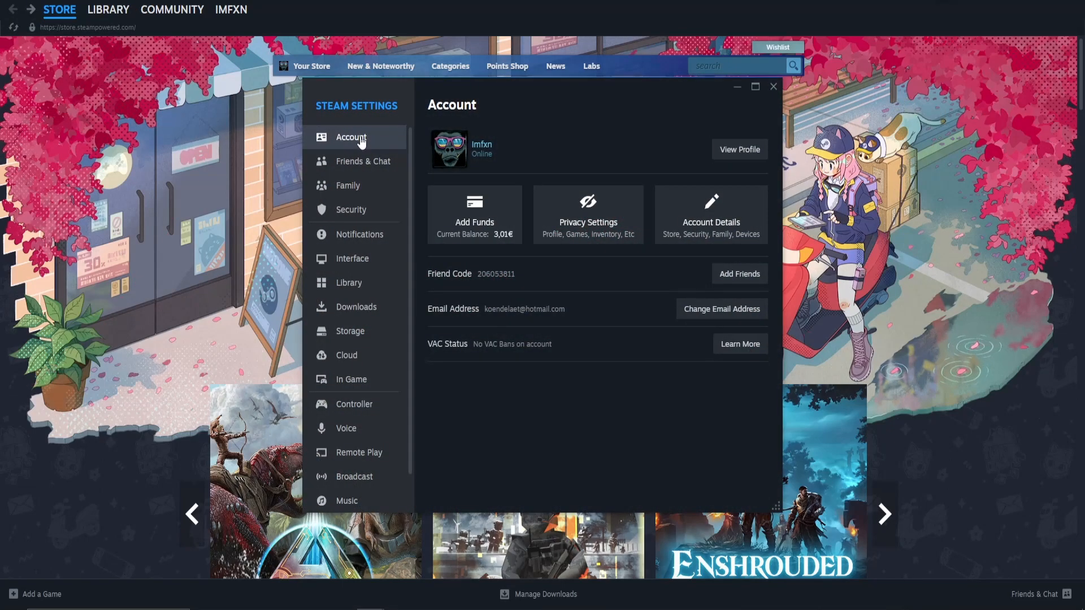
pyautogui.moveTo(710, 232)
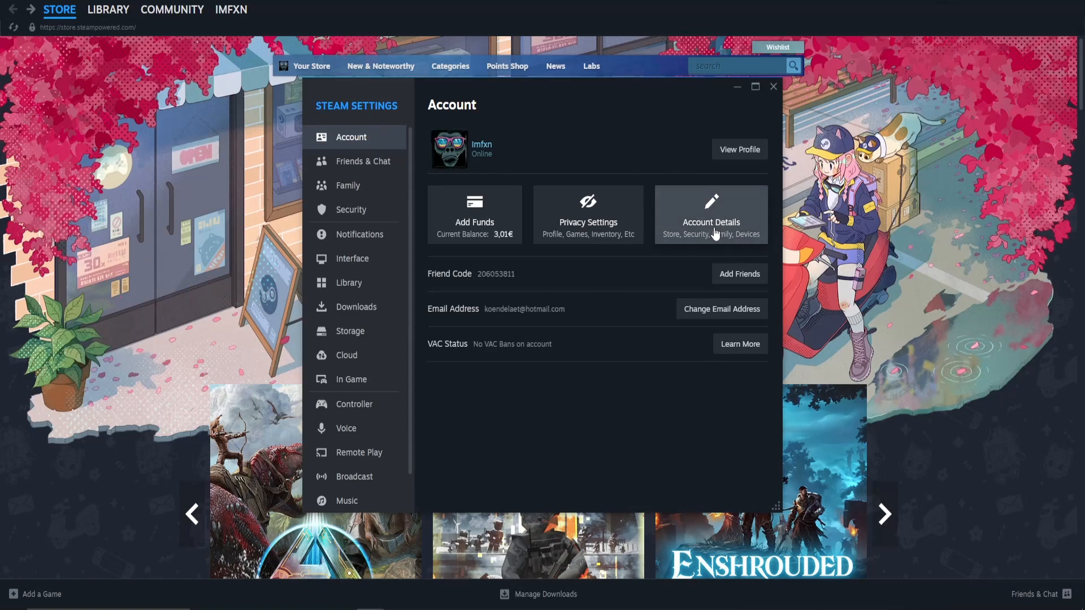
pyautogui.click(773, 86)
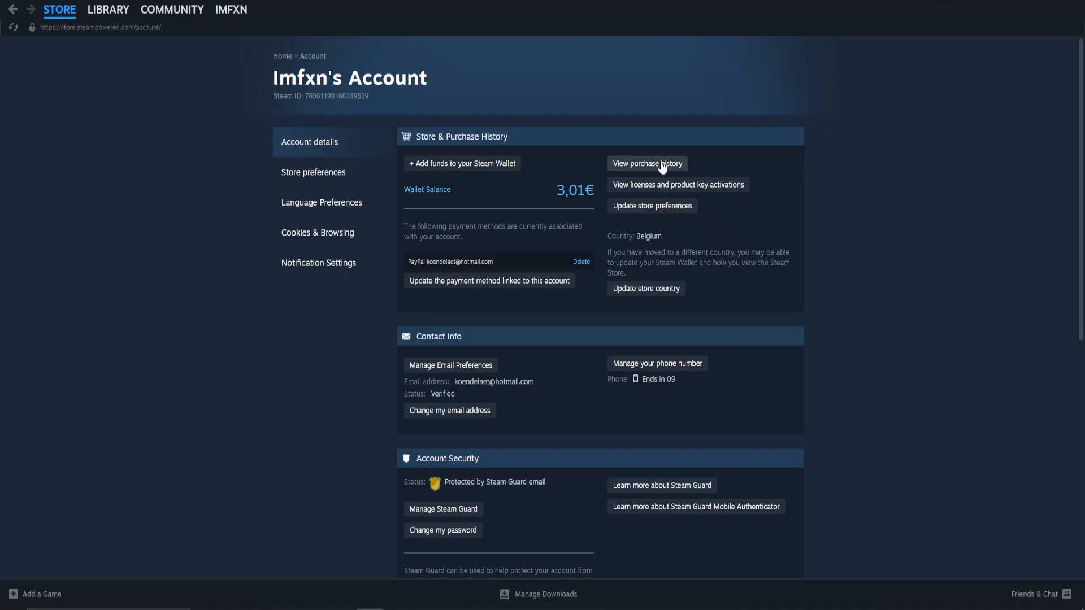
# - View the purchase history and select the Call of Duty: Modern Warfare III purchase for help
pyautogui.click(646, 163)
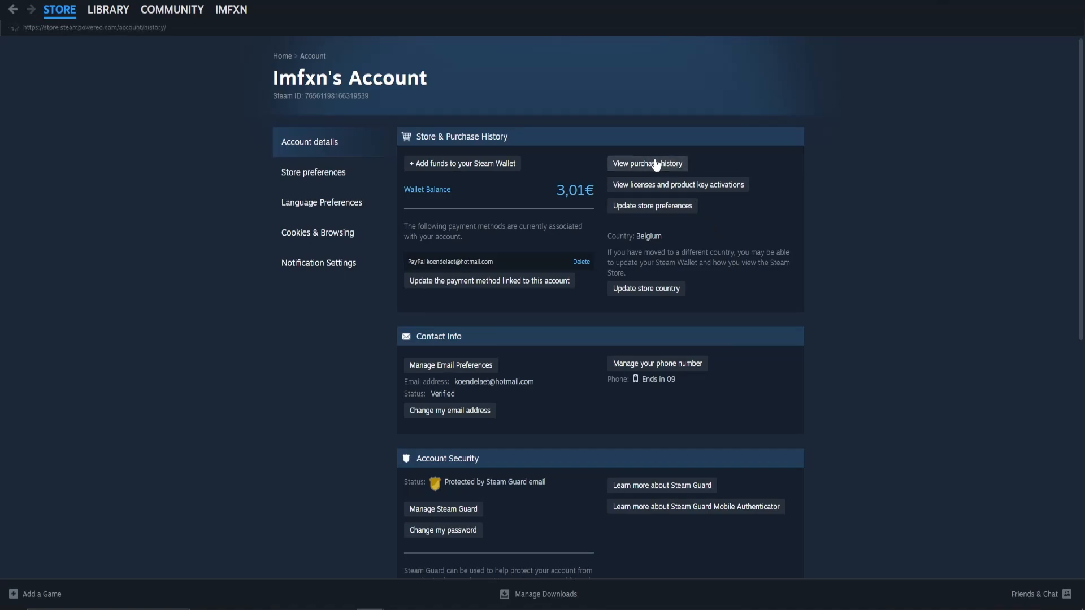
pyautogui.click(647, 163)
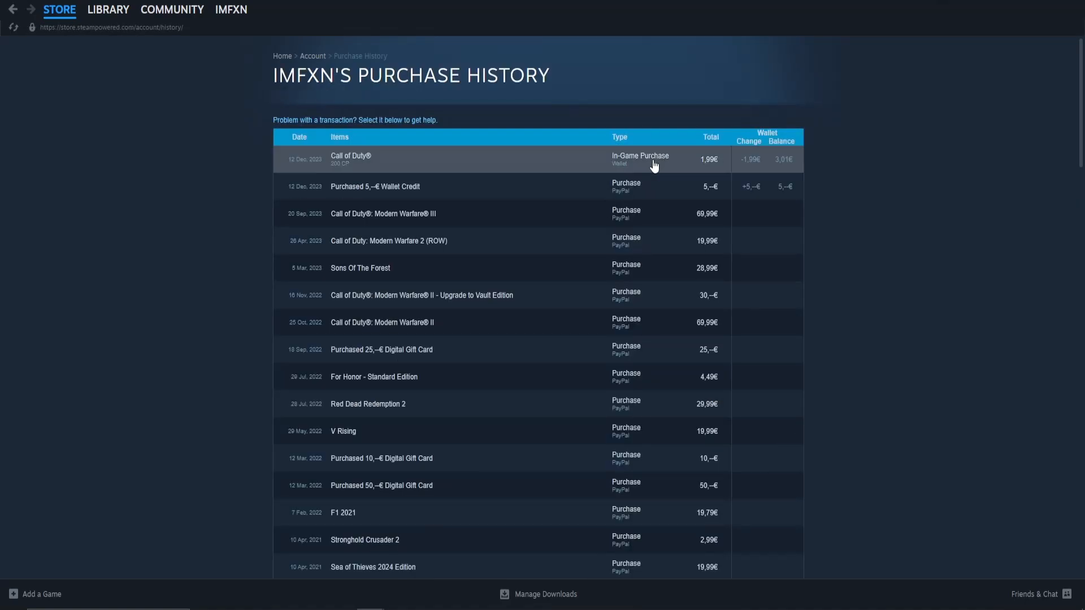
pyautogui.scroll(-3)
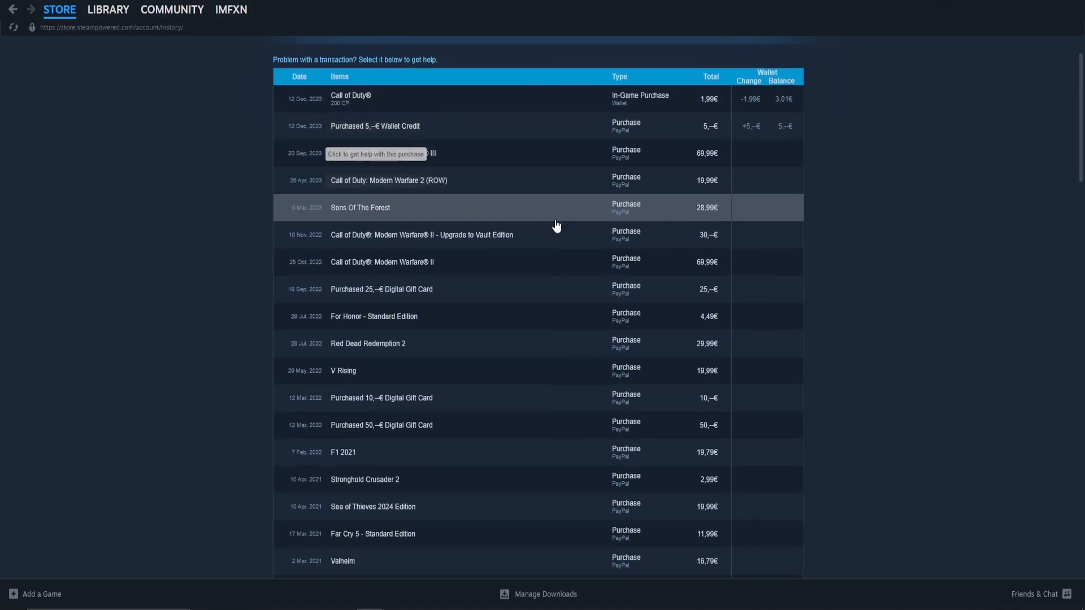
pyautogui.scroll(-3)
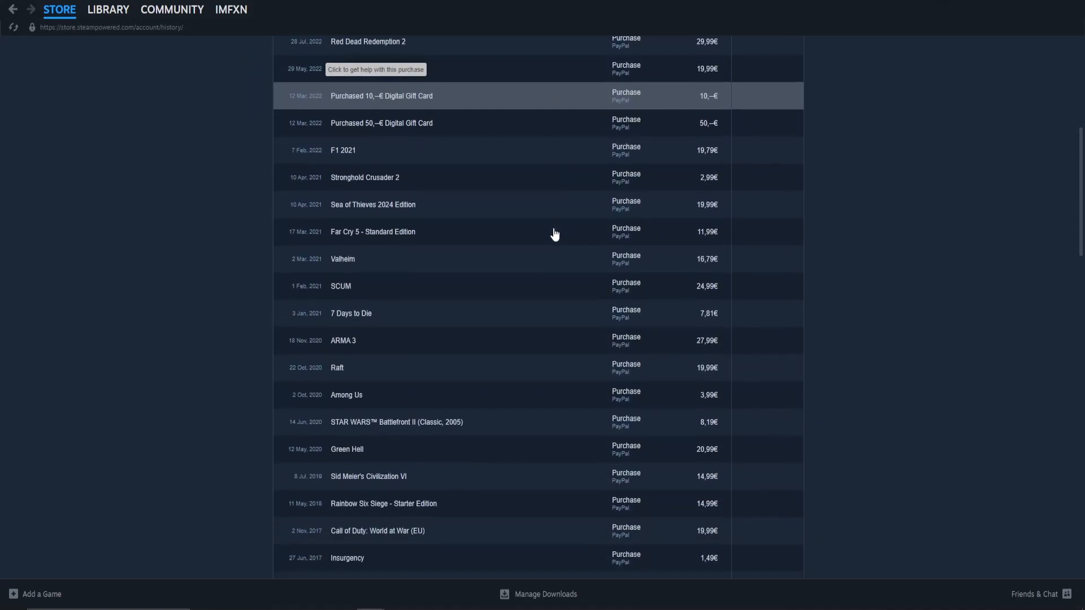
pyautogui.scroll(3)
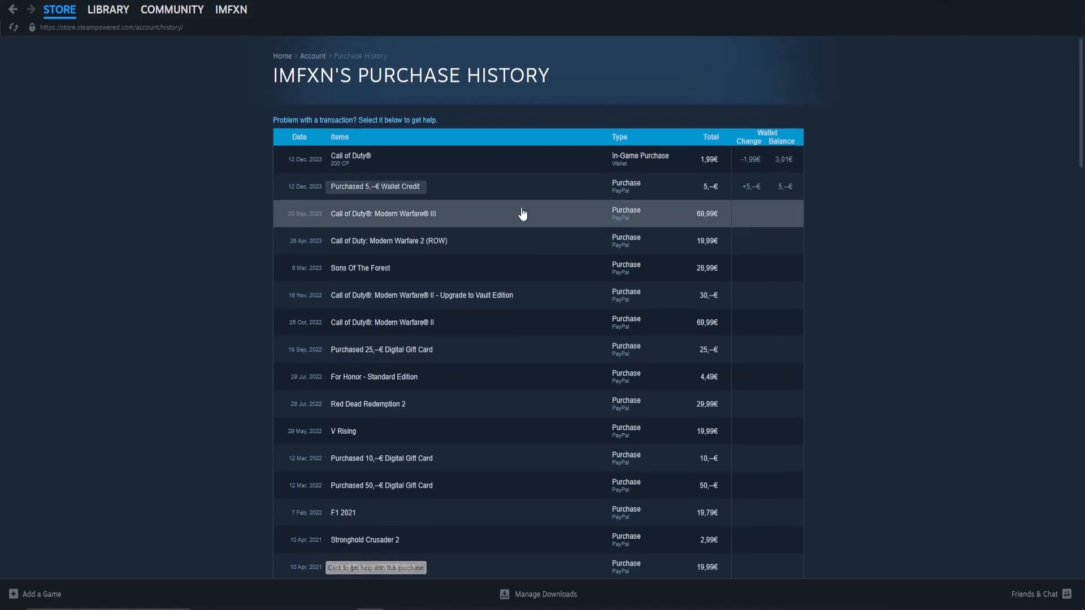
pyautogui.moveTo(467, 159)
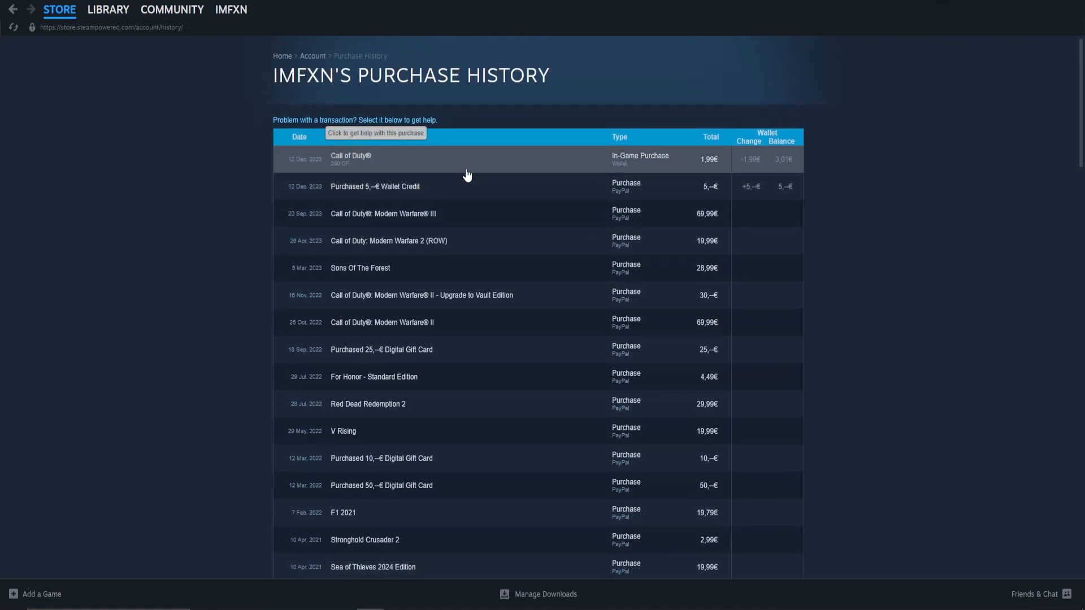
pyautogui.click(383, 213)
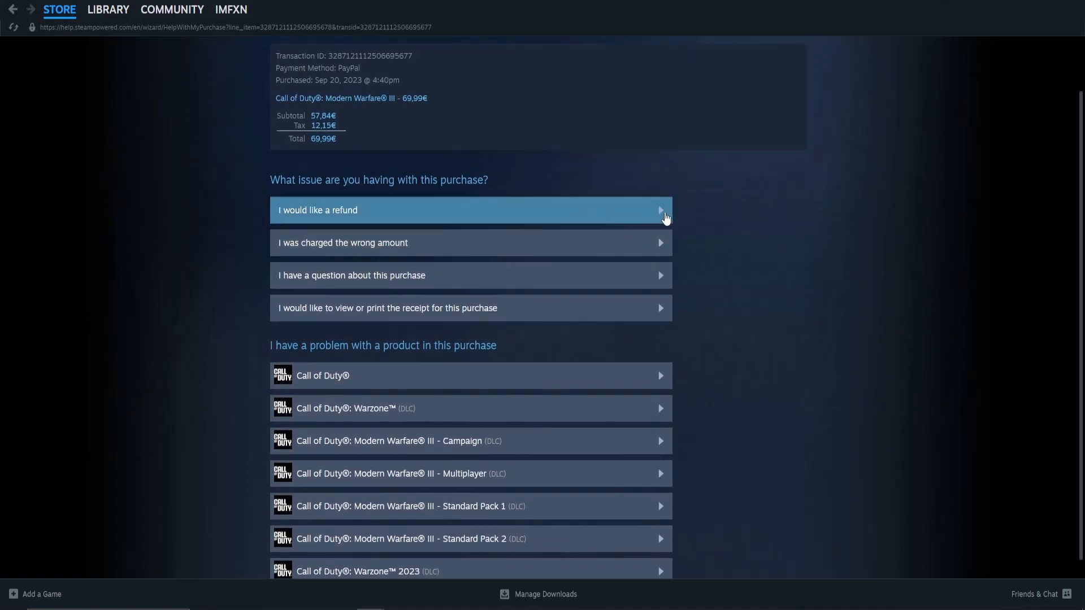
# - Choose 'I would like a refund' for Modern Warfare III and begin the refund request
pyautogui.click(471, 211)
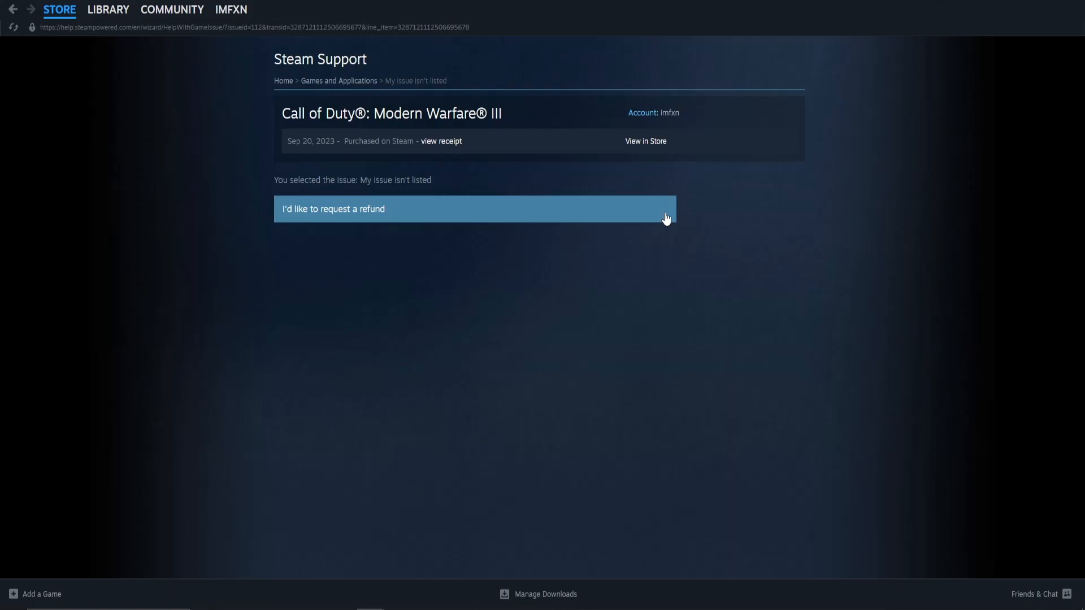
pyautogui.moveTo(346, 214)
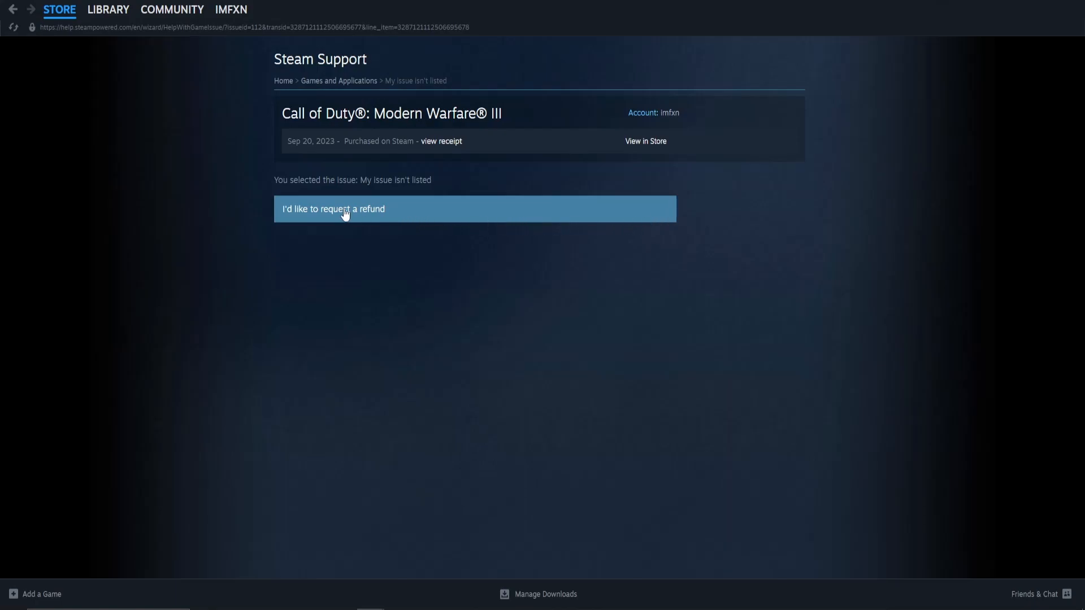
pyautogui.moveTo(349, 215)
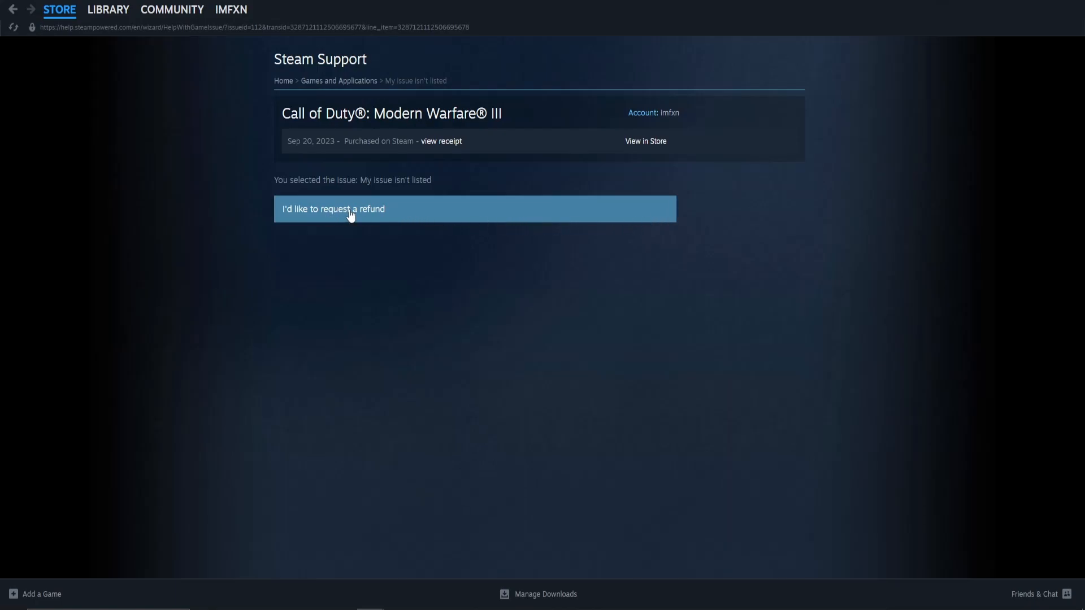
pyautogui.click(333, 209)
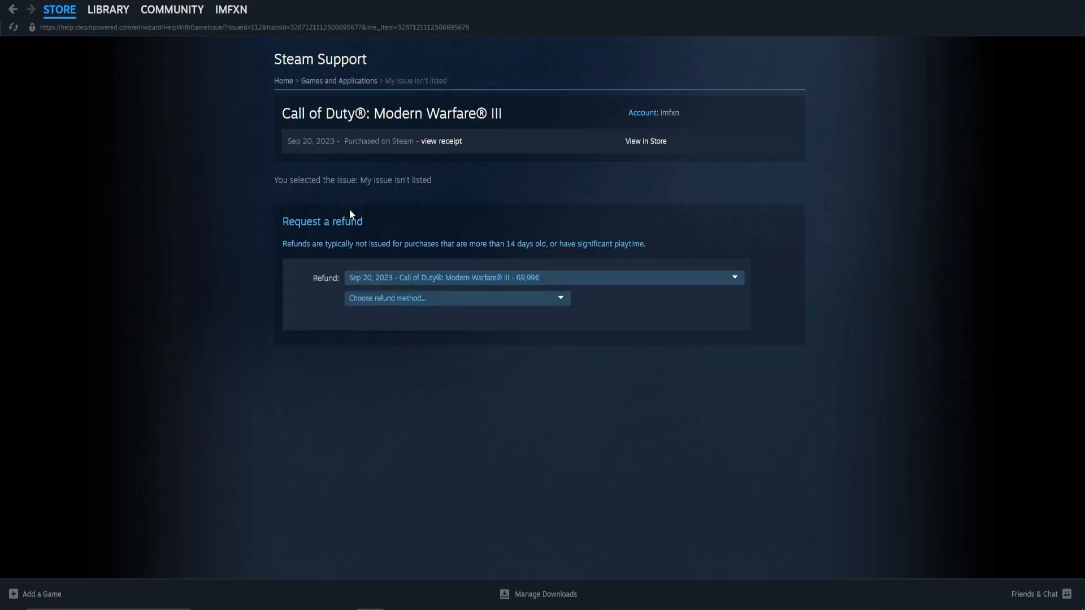
# - Set the refund method to 'Refund to my Steam Wallet' for the 69,99€ purchase
pyautogui.click(457, 298)
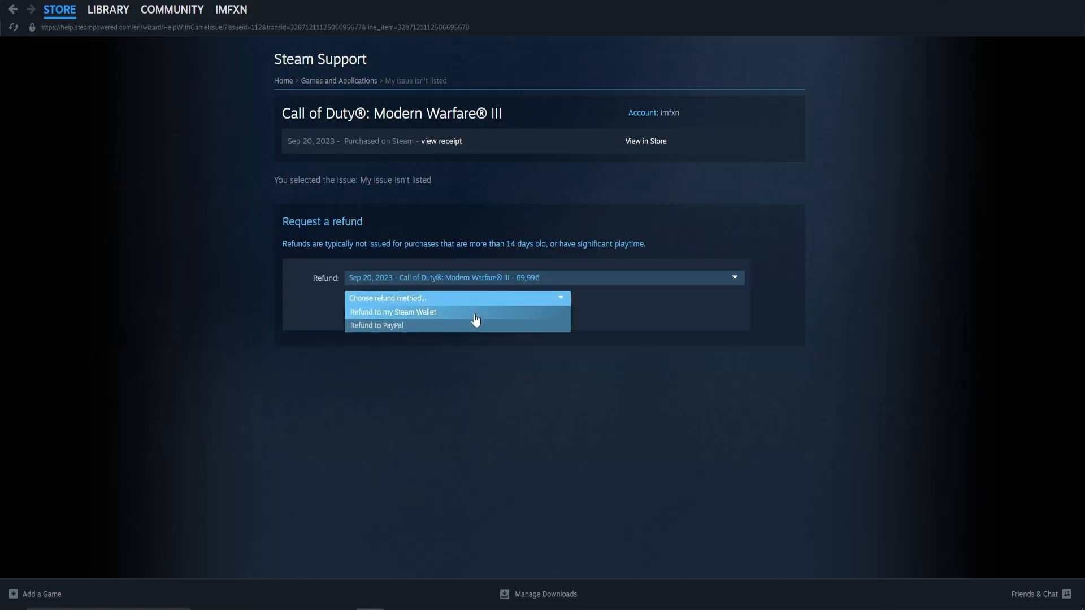
pyautogui.moveTo(474, 334)
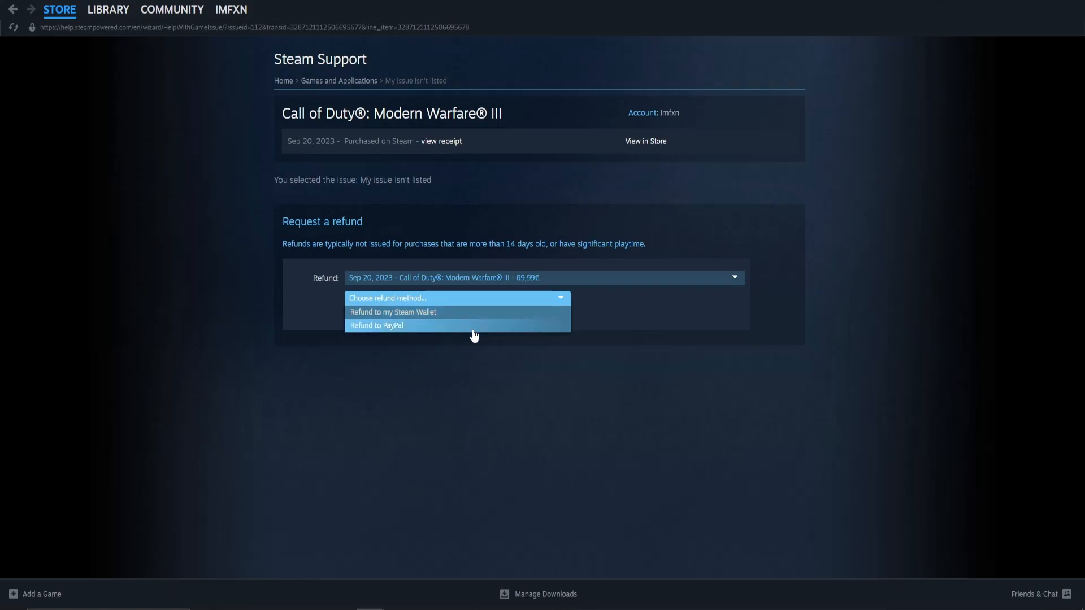
pyautogui.moveTo(477, 316)
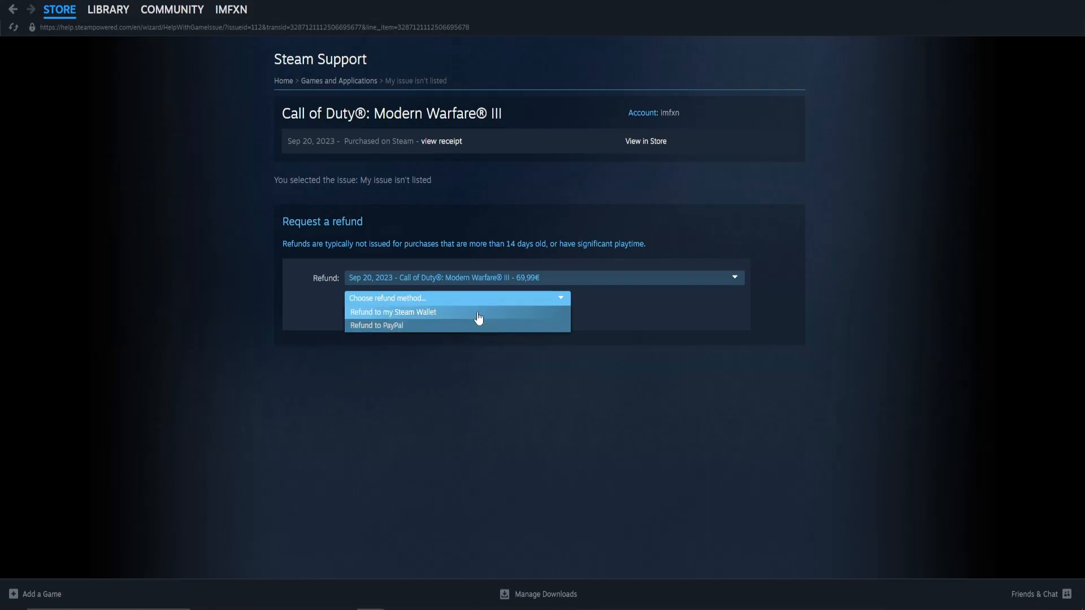
pyautogui.click(392, 312)
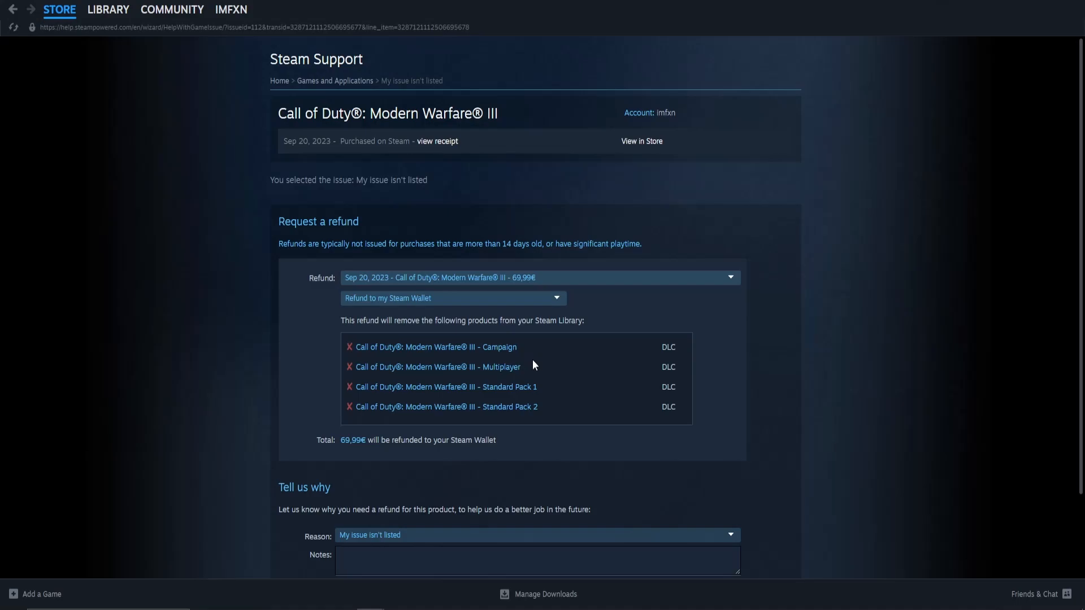
# - Select 'It's not fun' as the refund reason and submit the request
pyautogui.scroll(-3)
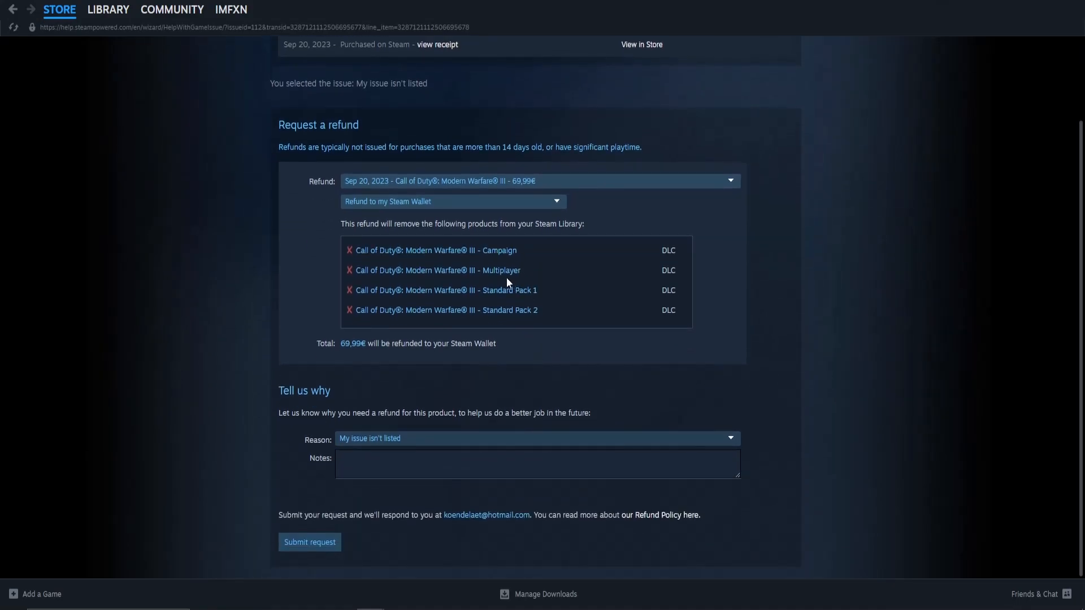
pyautogui.moveTo(434, 270)
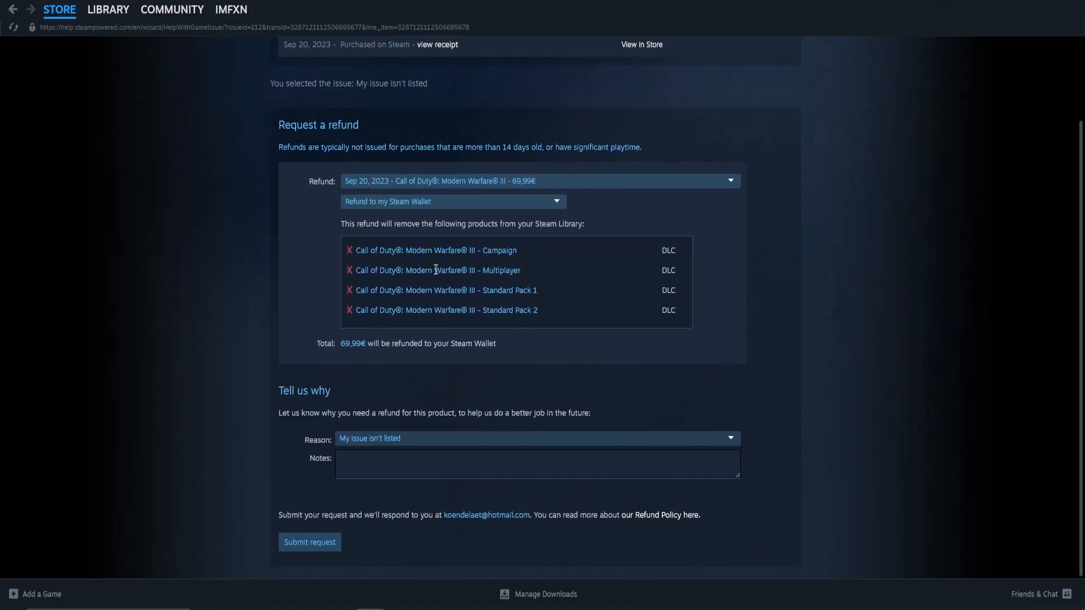
pyautogui.moveTo(447, 338)
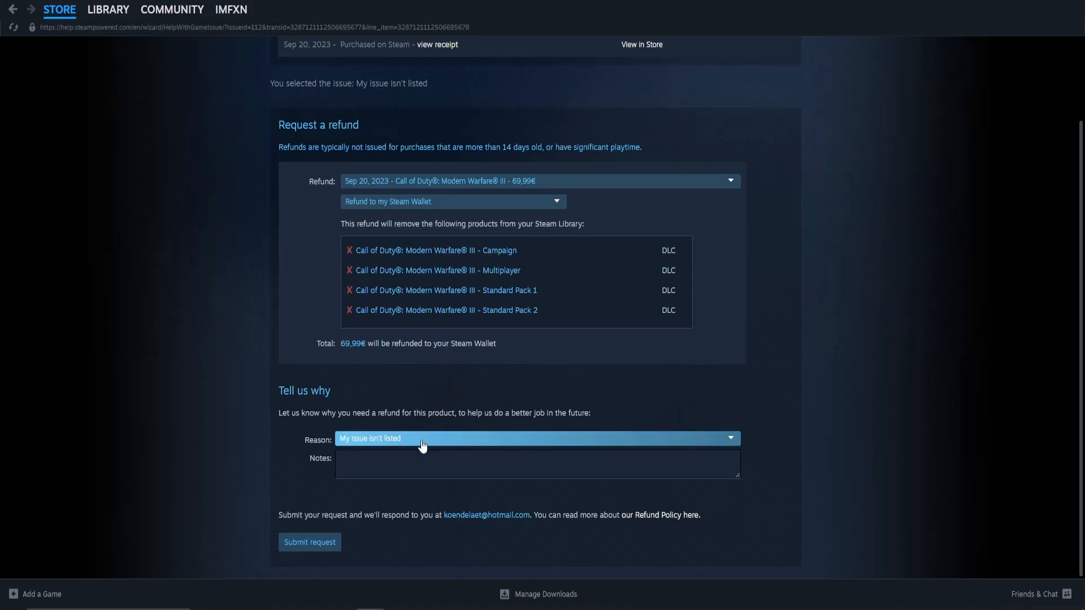
pyautogui.click(535, 439)
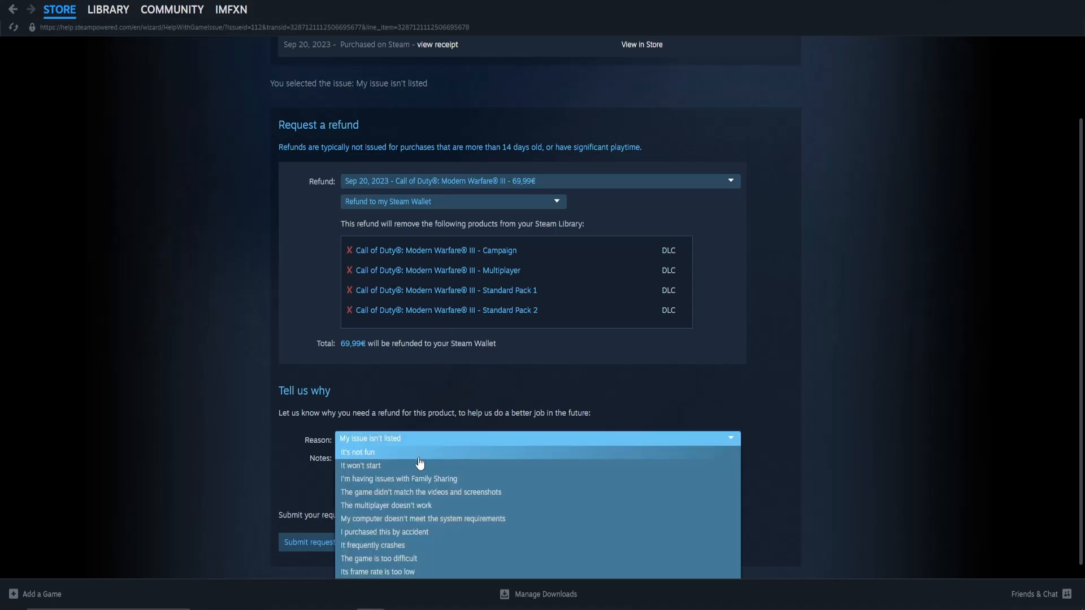
pyautogui.click(357, 452)
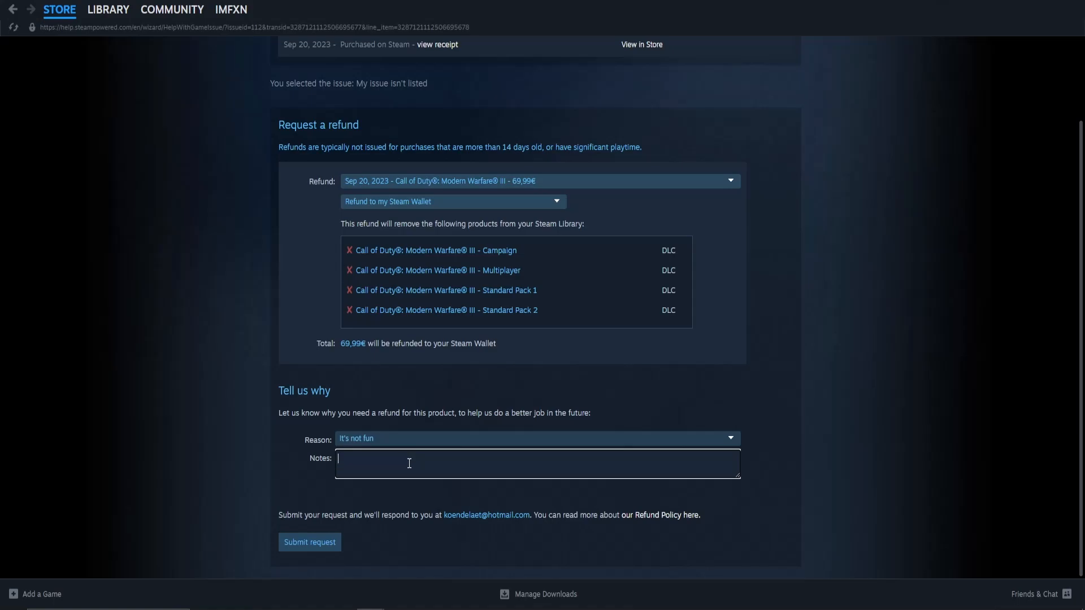
pyautogui.click(309, 541)
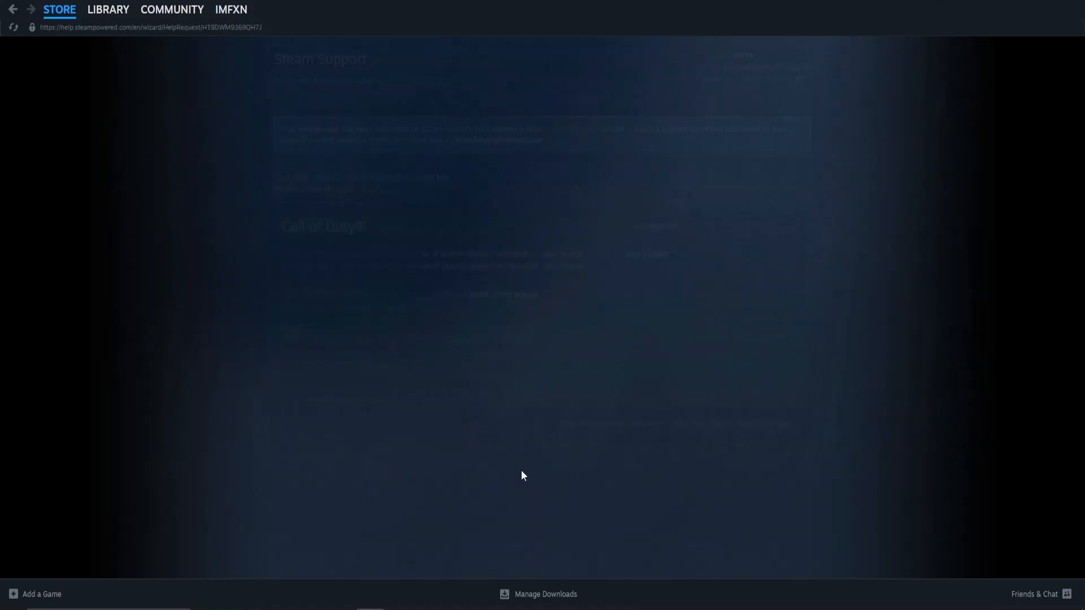